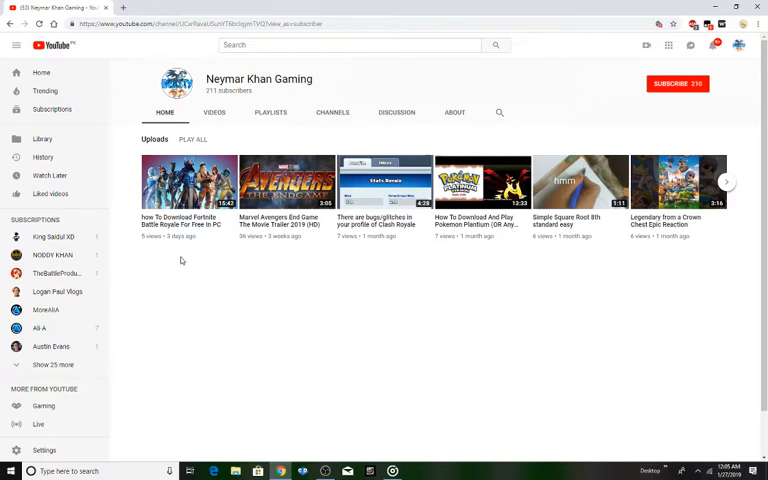
pyautogui.moveTo(728, 98)
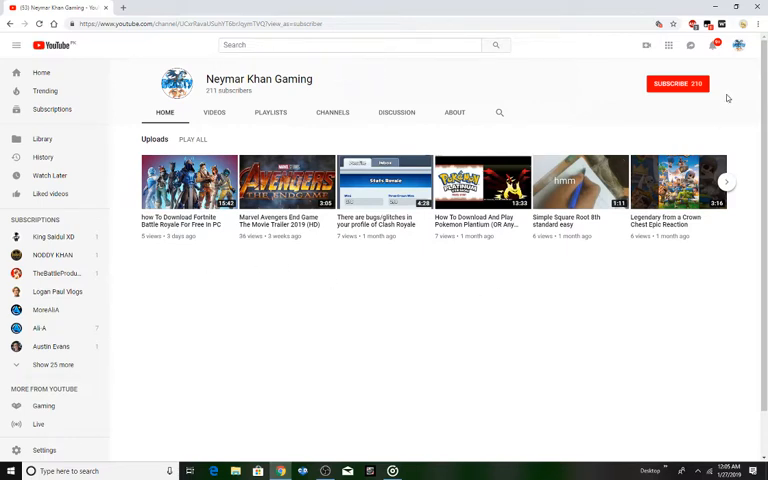
pyautogui.moveTo(668, 124)
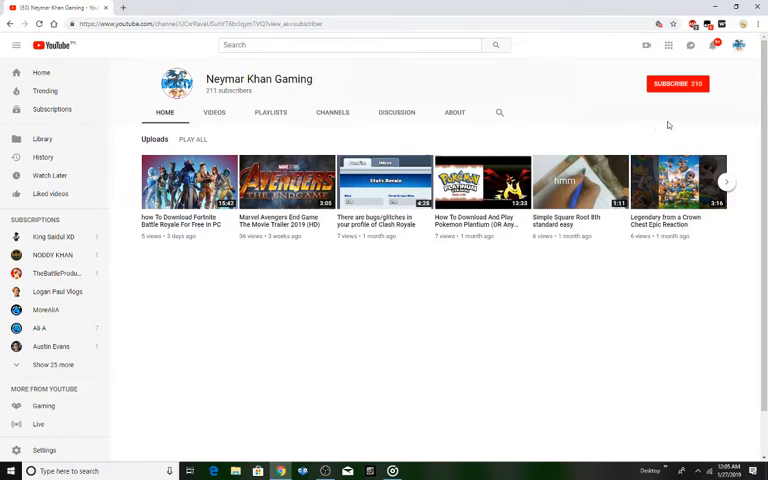
pyautogui.moveTo(650, 96)
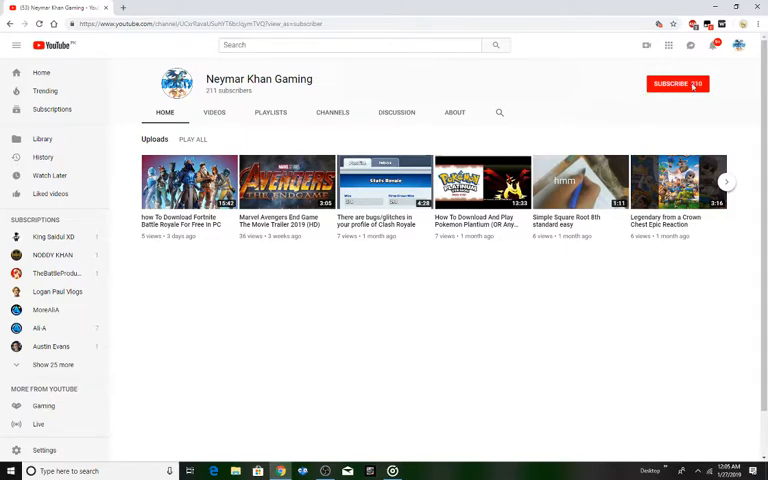
# Subscribe to the Neymar Khan Gaming channel, then minimize the browser to the desktop.
pyautogui.click(678, 84)
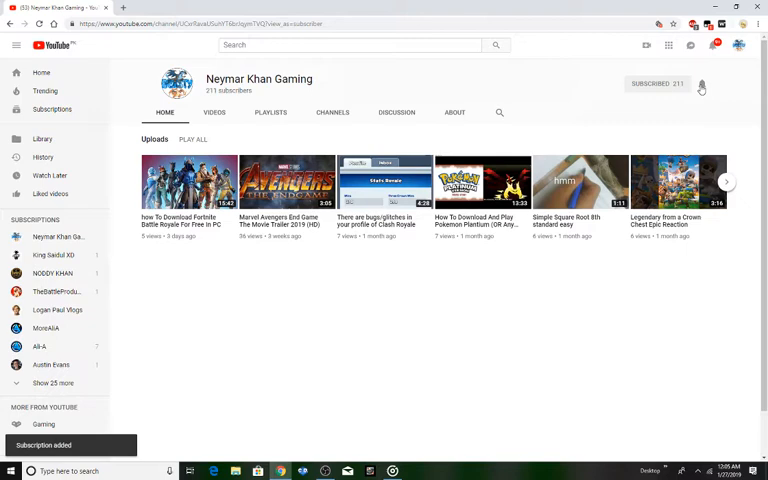
pyautogui.moveTo(702, 84)
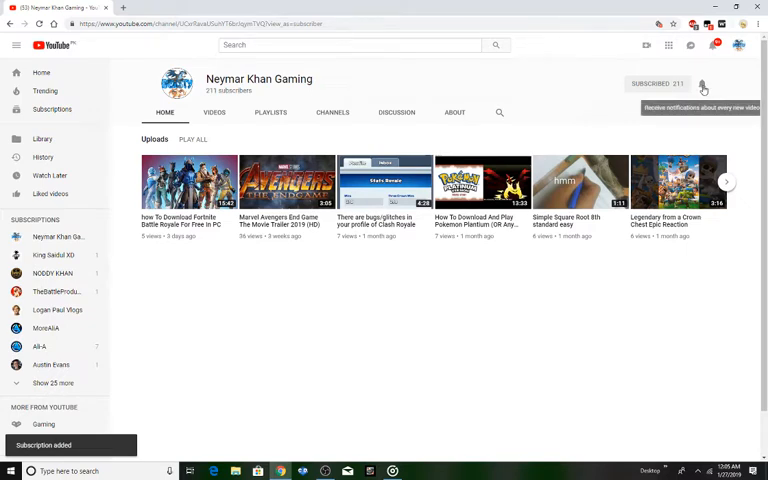
pyautogui.click(702, 84)
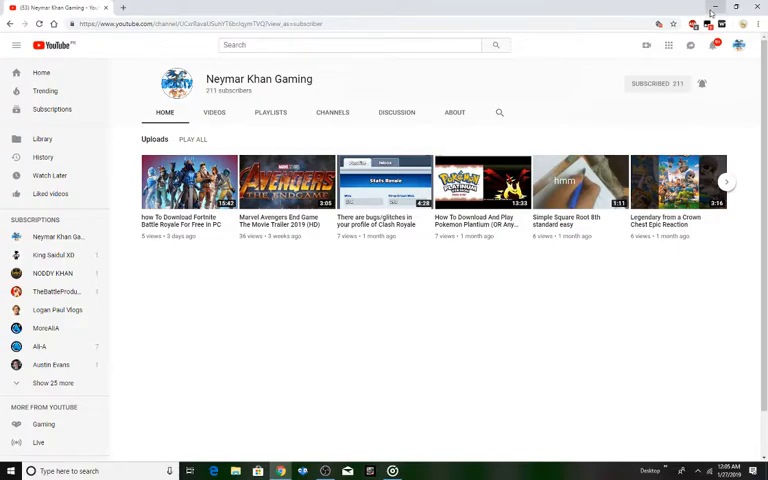
pyautogui.click(716, 8)
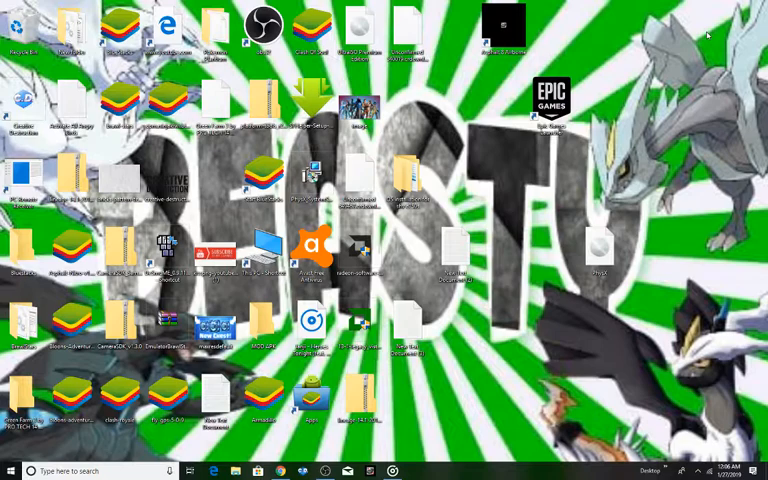
pyautogui.moveTo(552, 150)
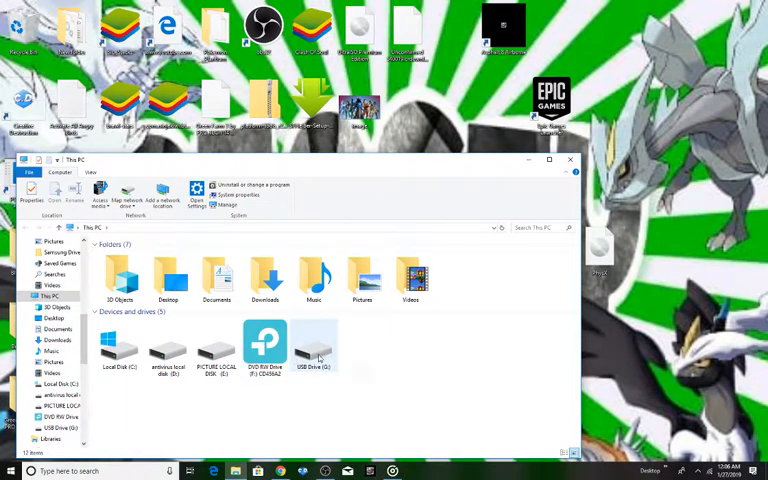
pyautogui.doubleClick(314, 344)
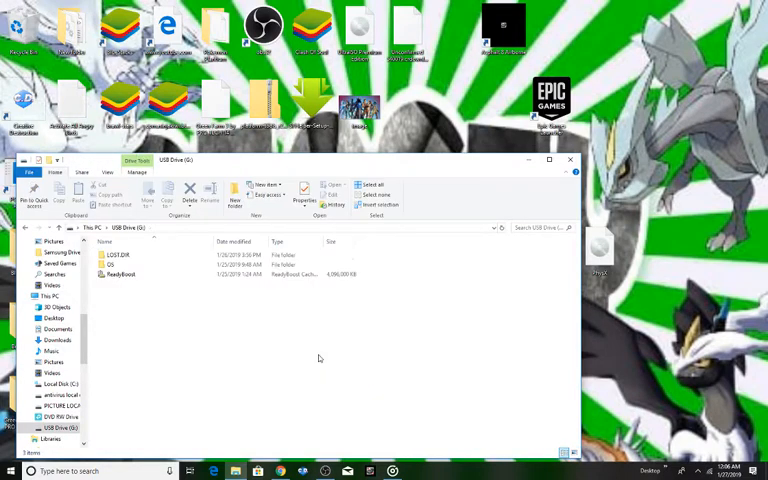
pyautogui.click(54, 296)
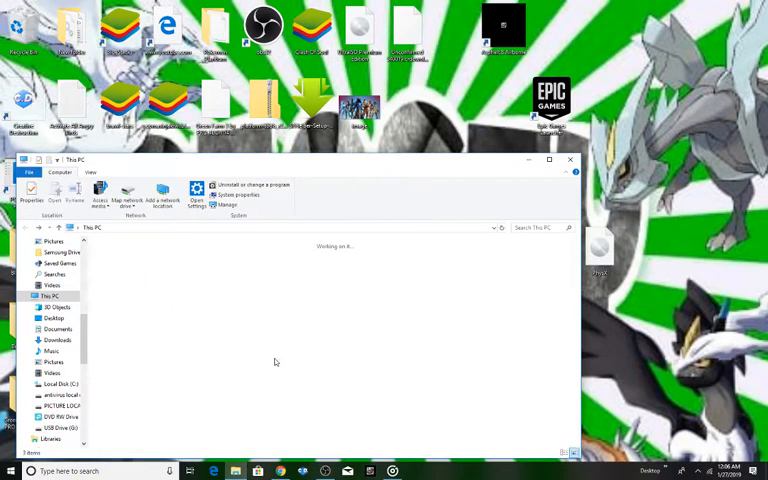
pyautogui.click(314, 344)
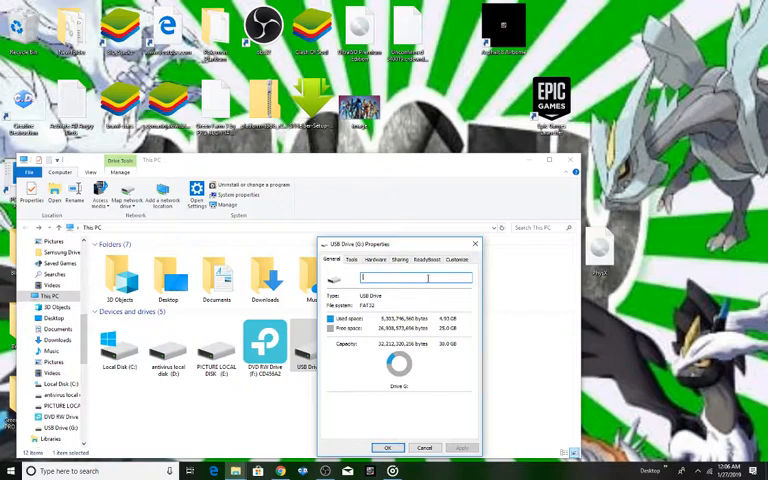
# Show the ReadyBoost settings in the USB Drive (E:) Properties window.
pyautogui.click(432, 260)
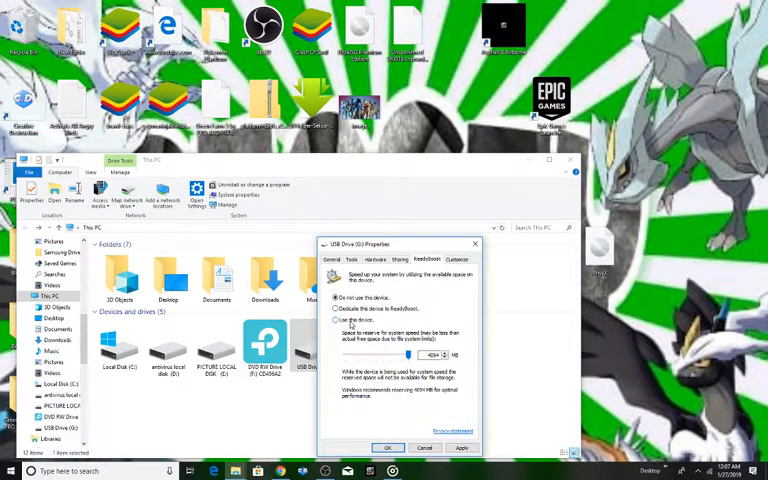
# Choose 'Use this device' for ReadyBoost and apply the reserved cache space.
pyautogui.click(336, 320)
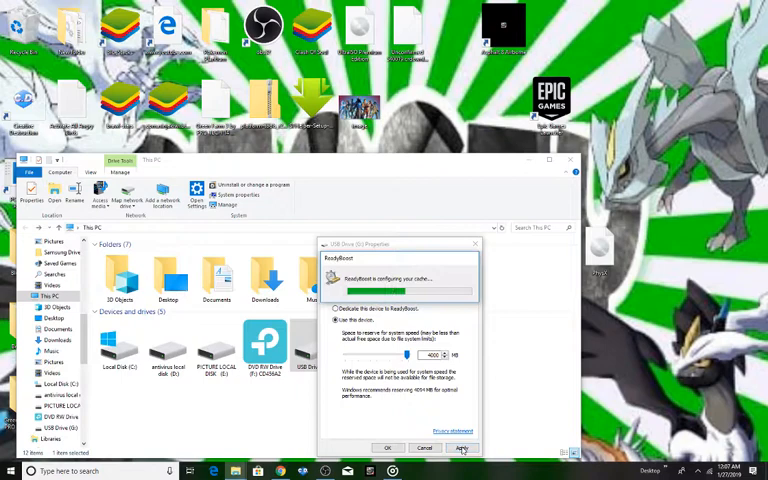
pyautogui.click(460, 448)
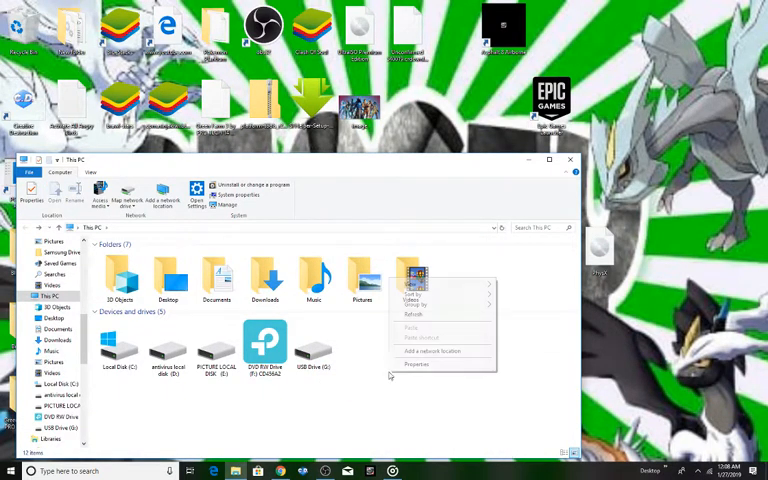
pyautogui.click(384, 370)
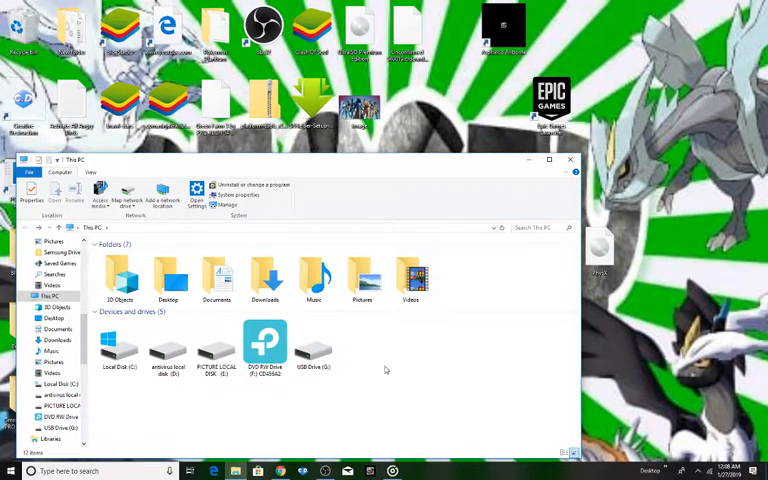
pyautogui.moveTo(400, 328)
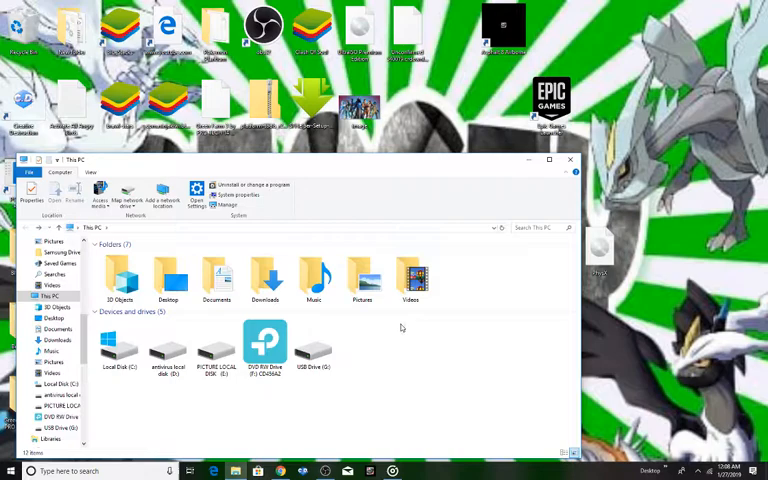
pyautogui.click(570, 160)
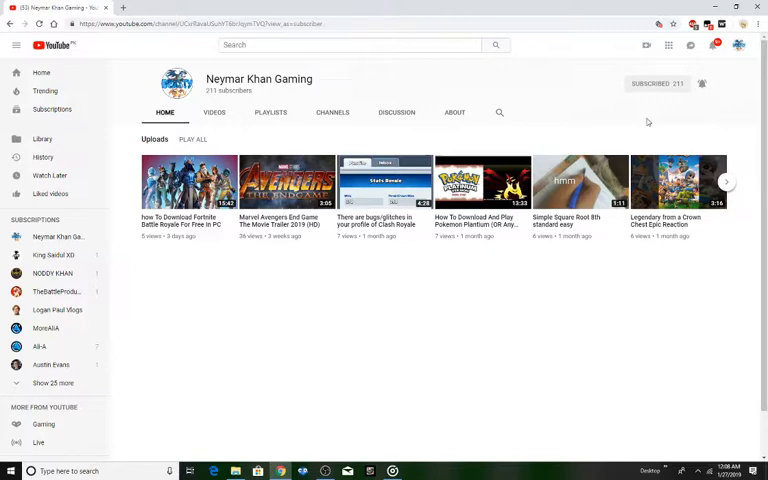
pyautogui.moveTo(656, 108)
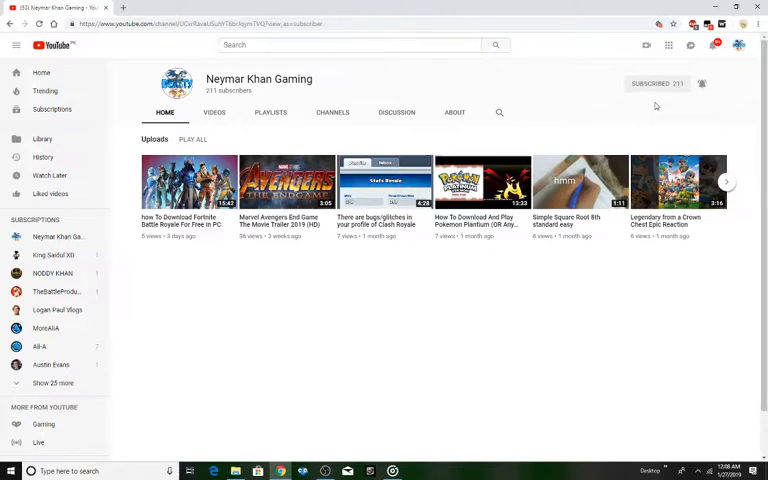